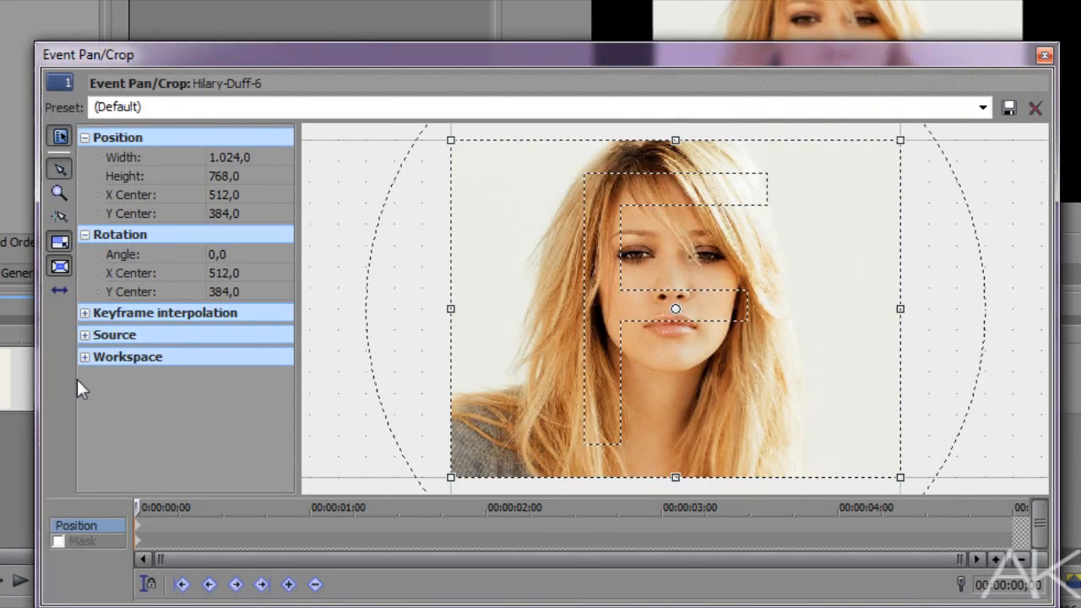
# - Tighten the photo's pan/crop box over the face, shift it up, and switch on the Mask option
pyautogui.click(983, 108)
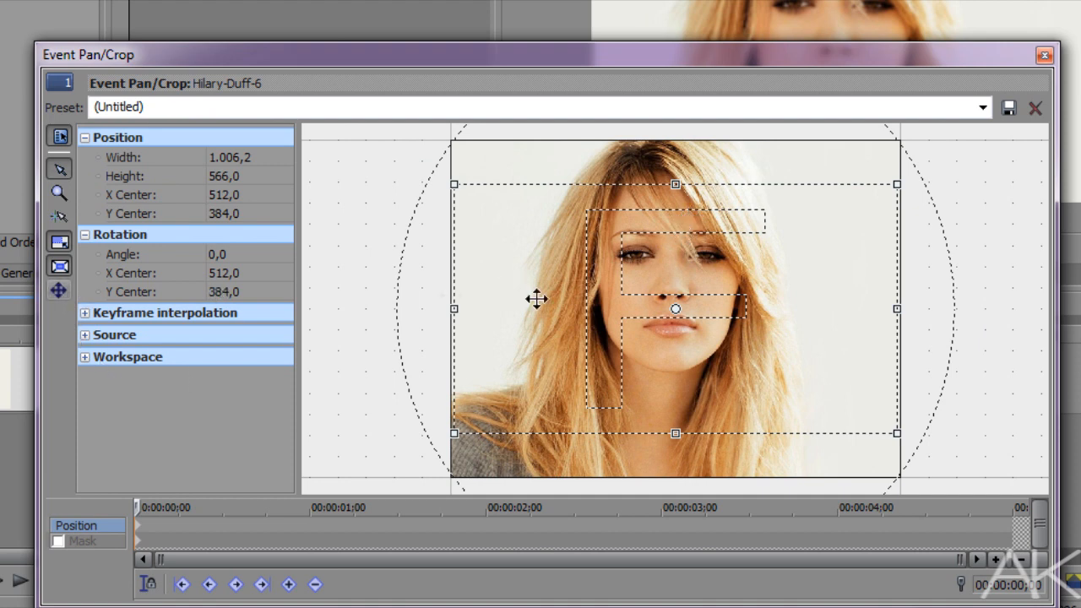
pyautogui.moveTo(538, 299); pyautogui.dragTo(591, 284)
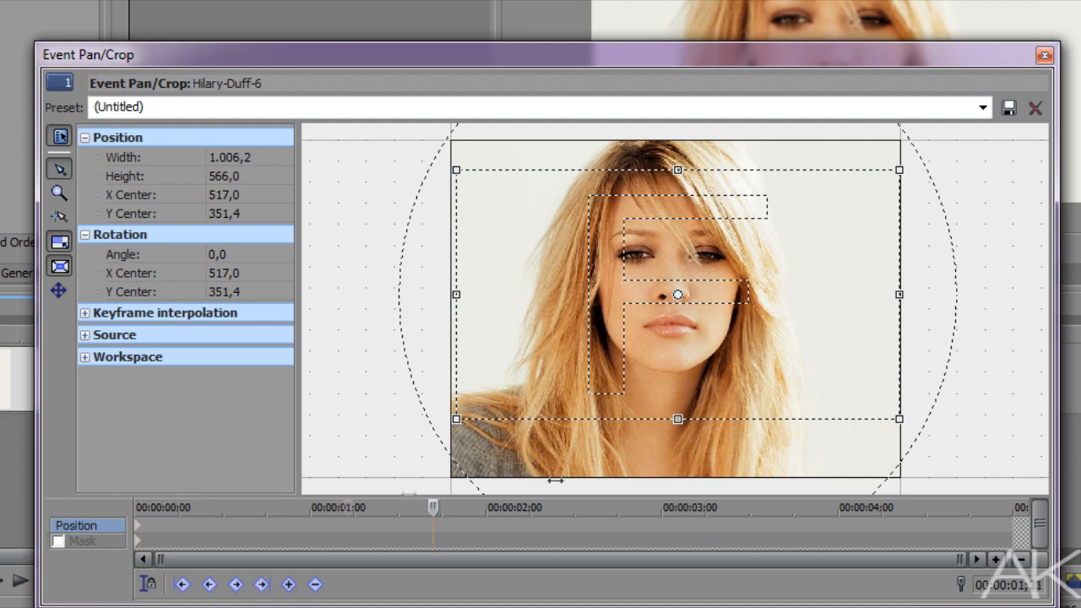
pyautogui.moveTo(679, 169); pyautogui.dragTo(679, 180)
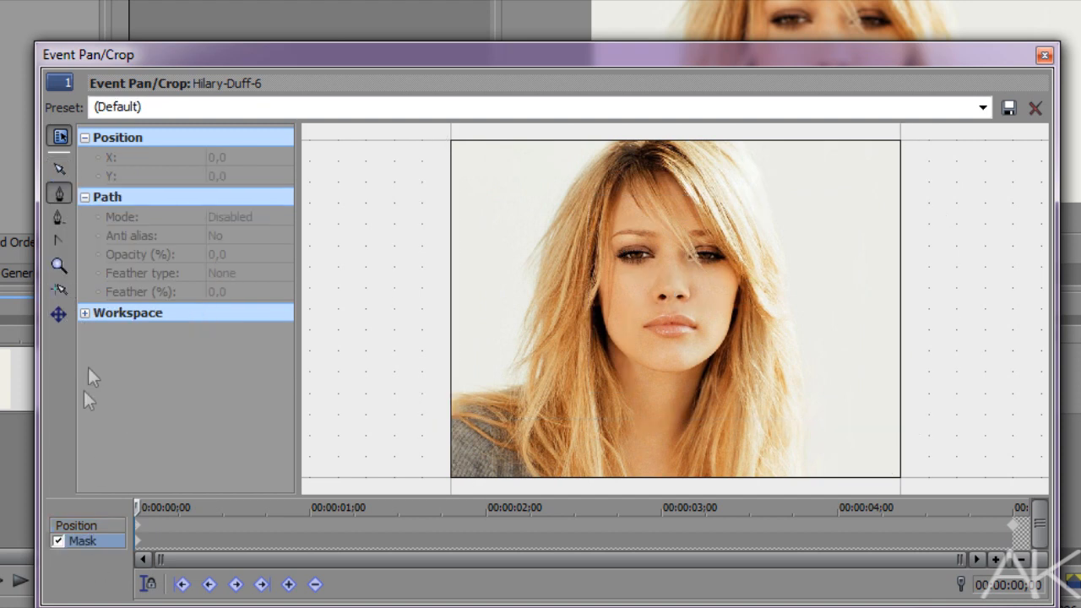
# - Trace a positive mask path around the woman's silhouette with 4% feather
pyautogui.click(453, 395)
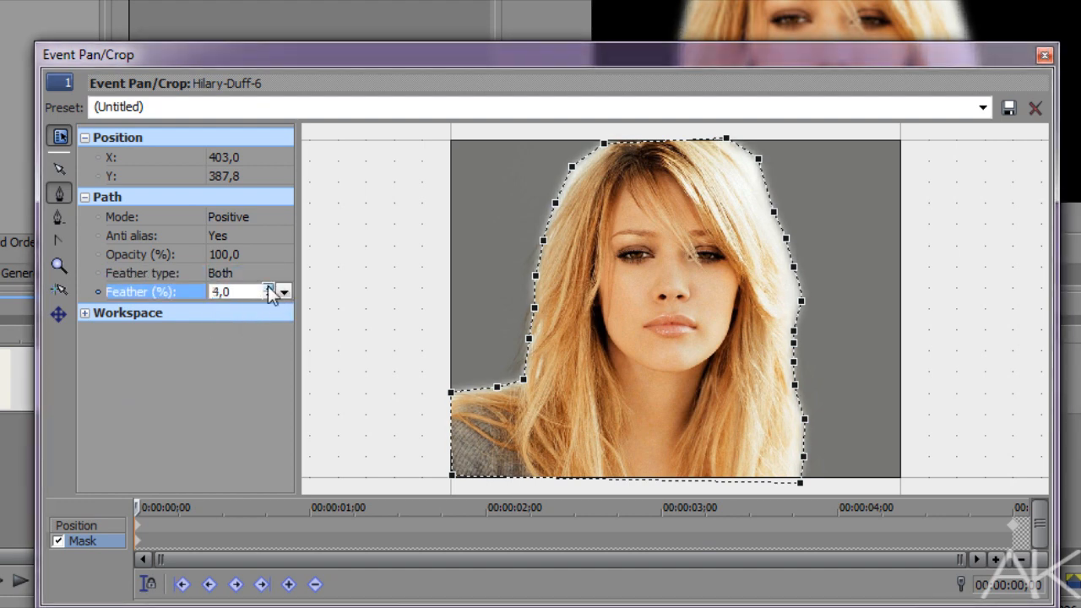
pyautogui.click(268, 287)
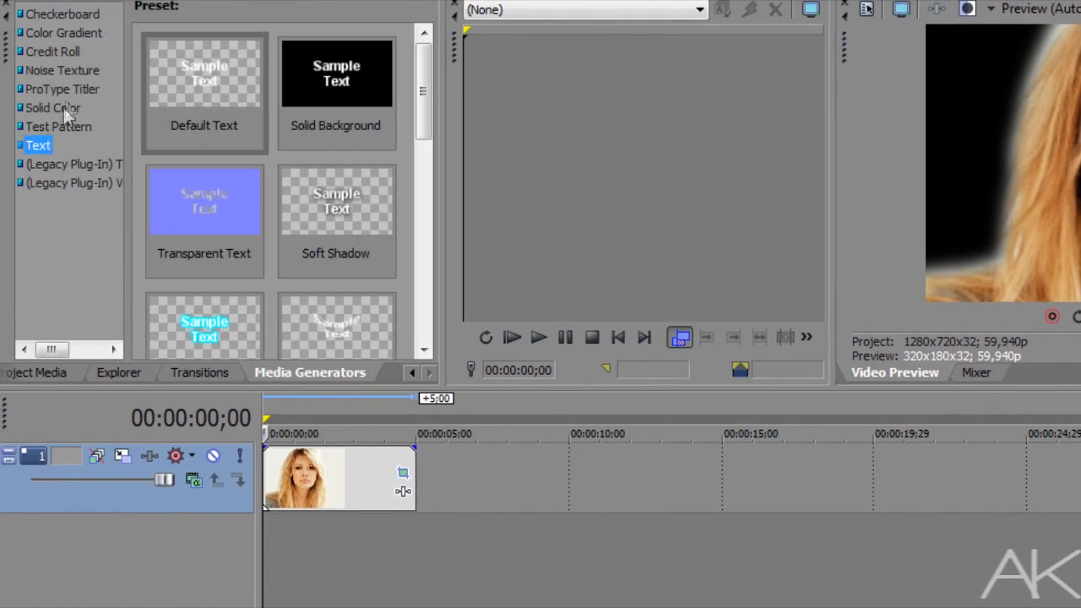
# - Add a Cyan solid colour on track 2 and lighten its R and G into a pale sky blue
pyautogui.click(52, 108)
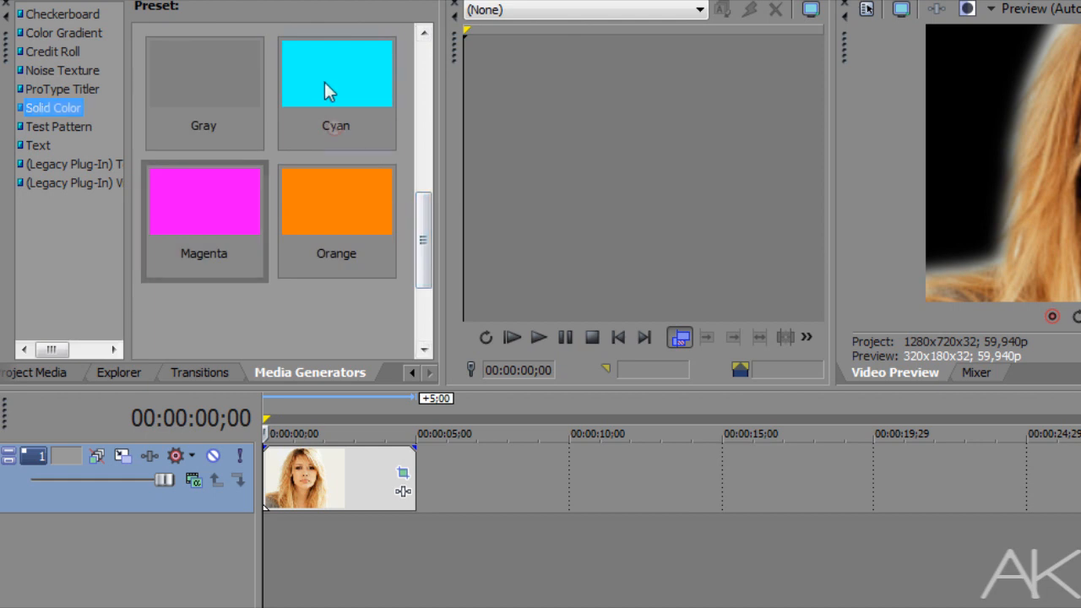
pyautogui.doubleClick(337, 71)
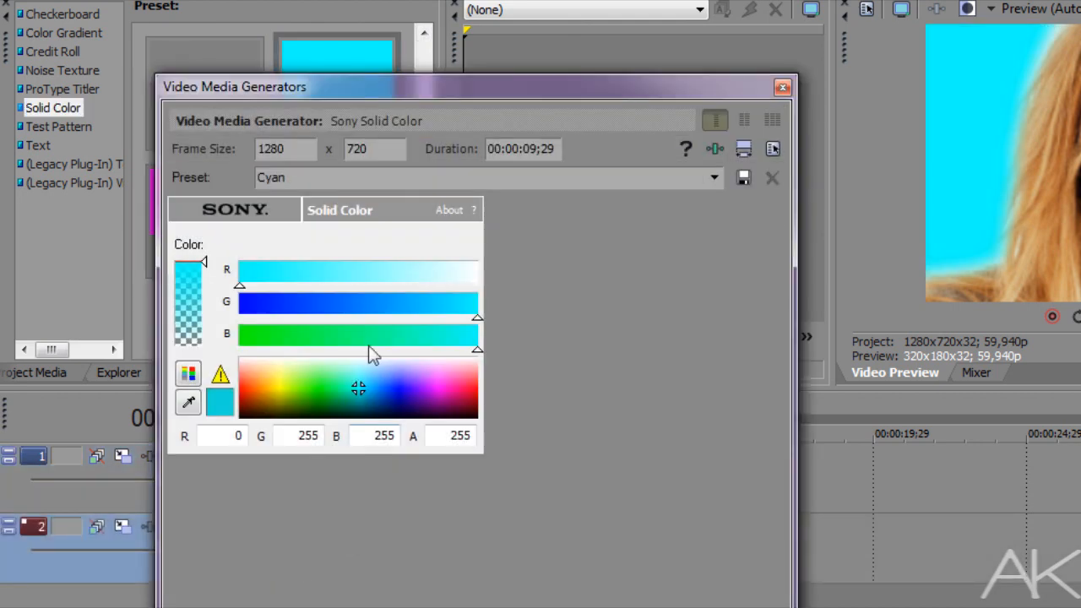
pyautogui.moveTo(240, 271); pyautogui.dragTo(439, 270)
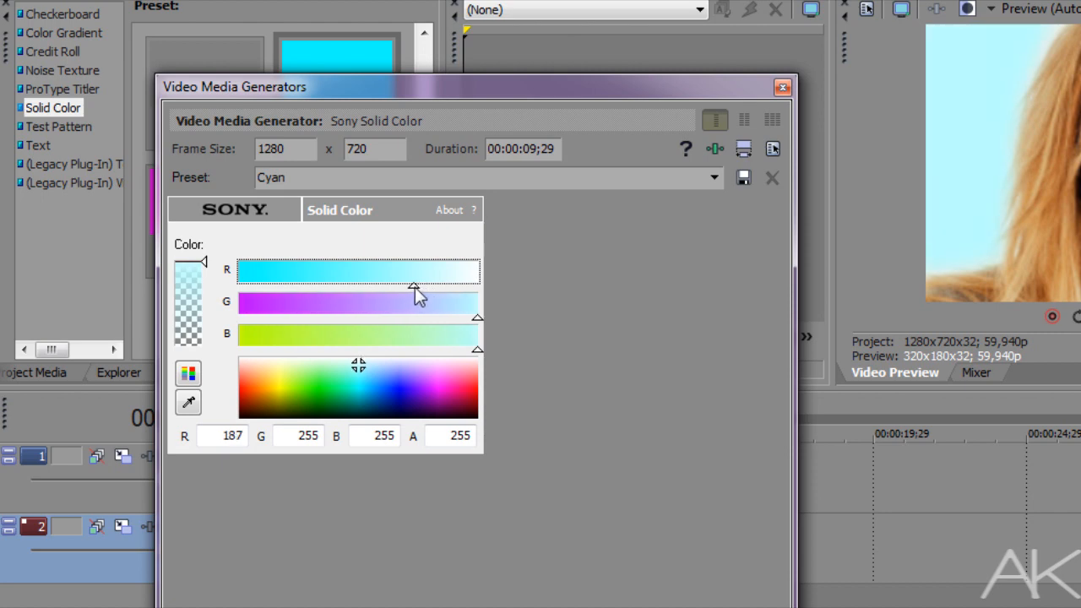
pyautogui.moveTo(476, 318); pyautogui.dragTo(464, 318)
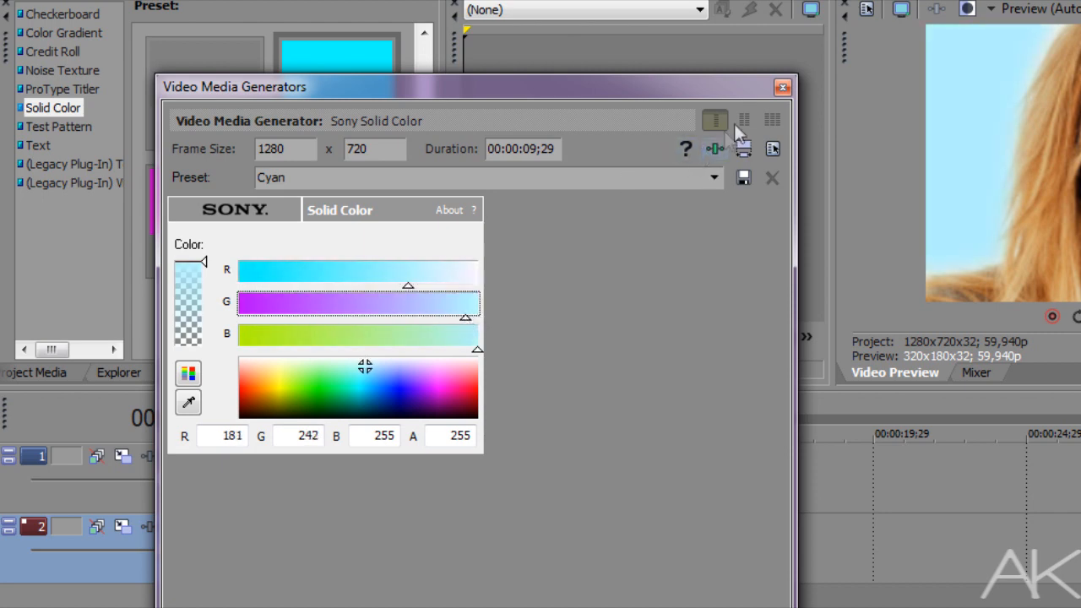
pyautogui.click(780, 88)
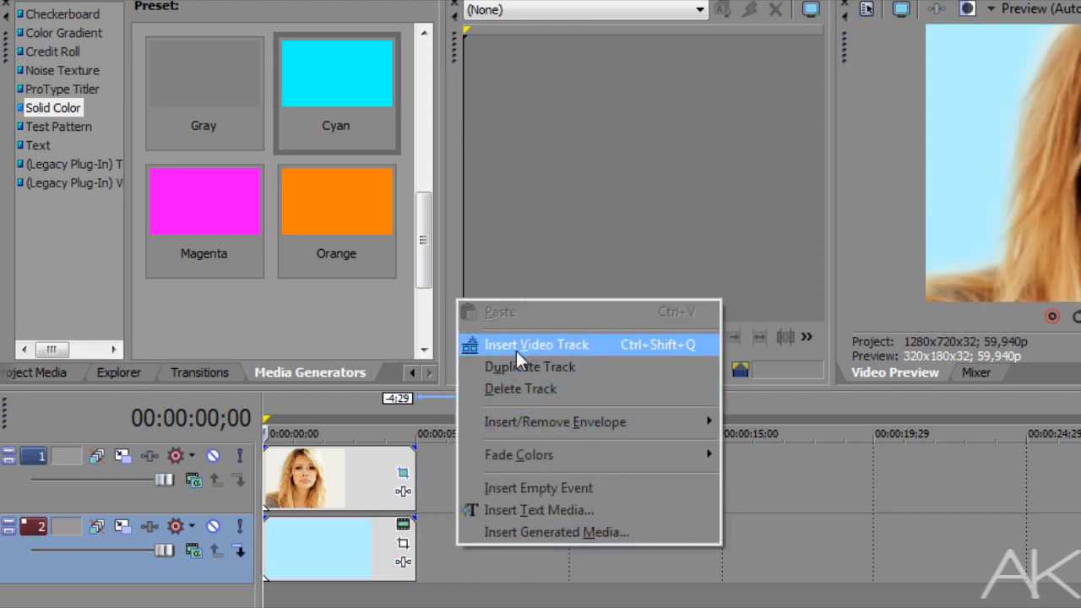
# - Insert a third video track with a Yellow solid colour lightened to pastel yellow
pyautogui.click(537, 345)
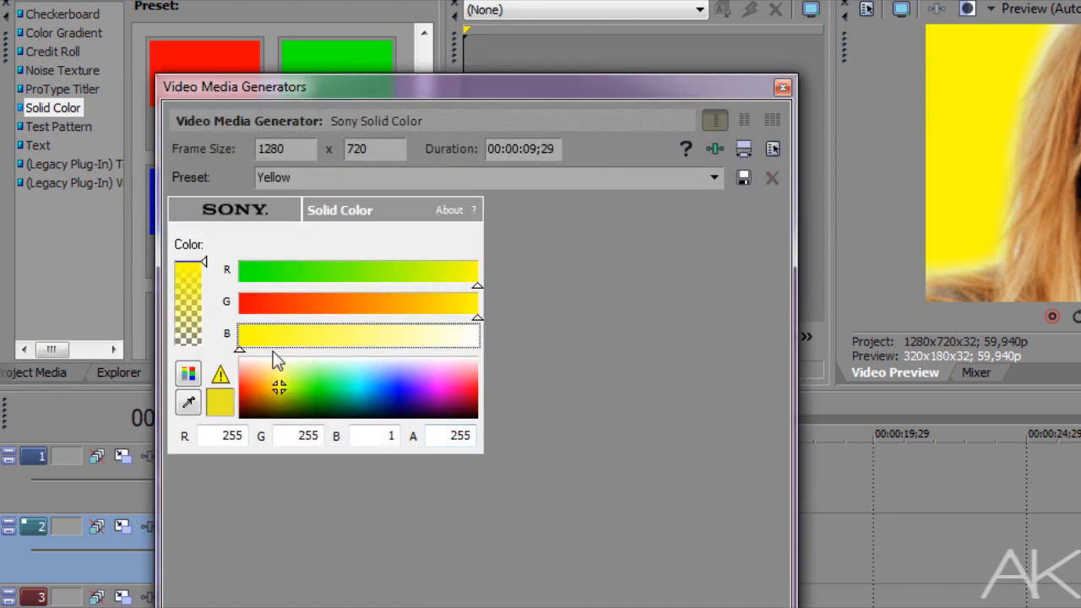
pyautogui.moveTo(240, 350); pyautogui.dragTo(395, 349)
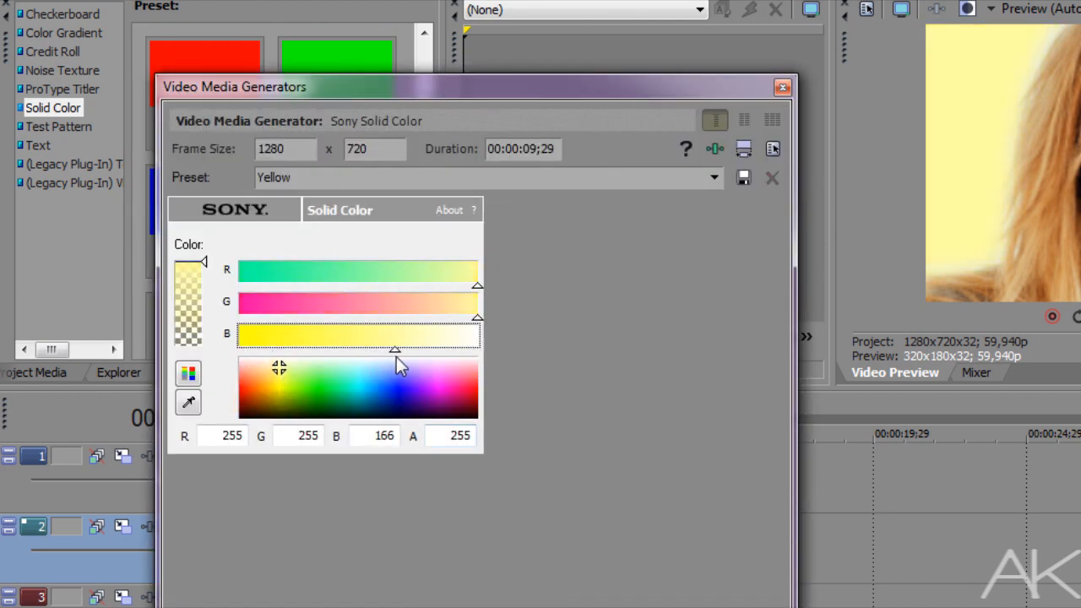
pyautogui.click(782, 88)
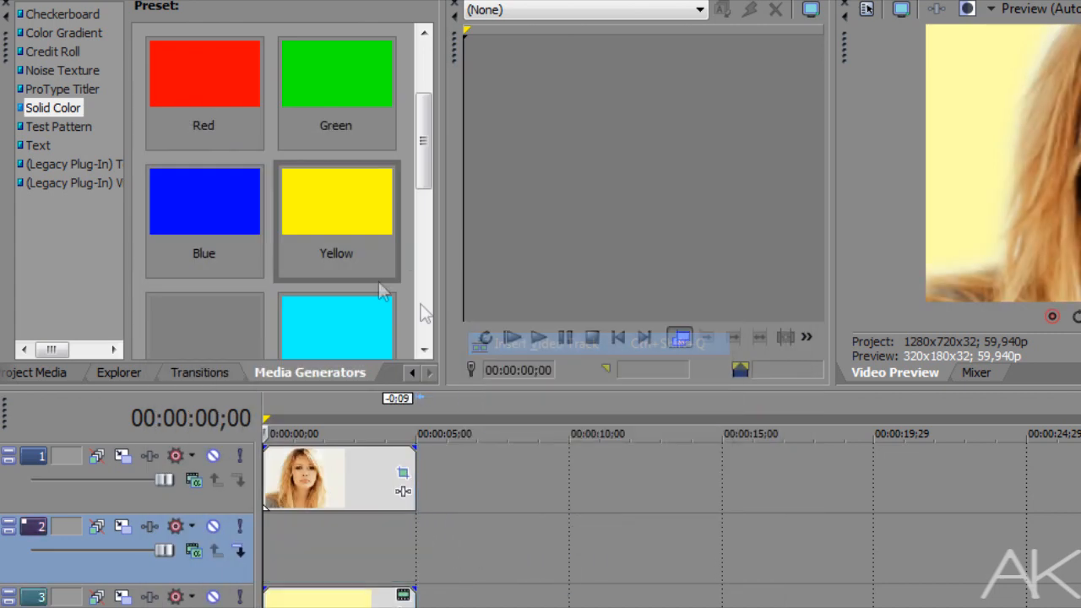
# - Replace track 2's colour with Magenta lightened into a pale pink
pyautogui.scroll(-3)
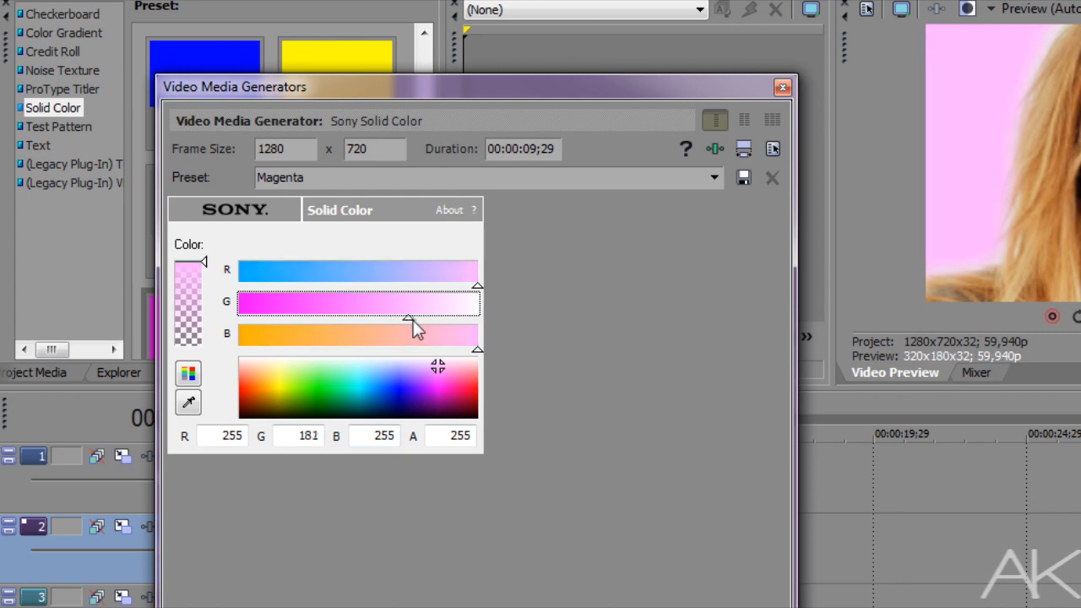
pyautogui.moveTo(414, 317); pyautogui.dragTo(426, 318)
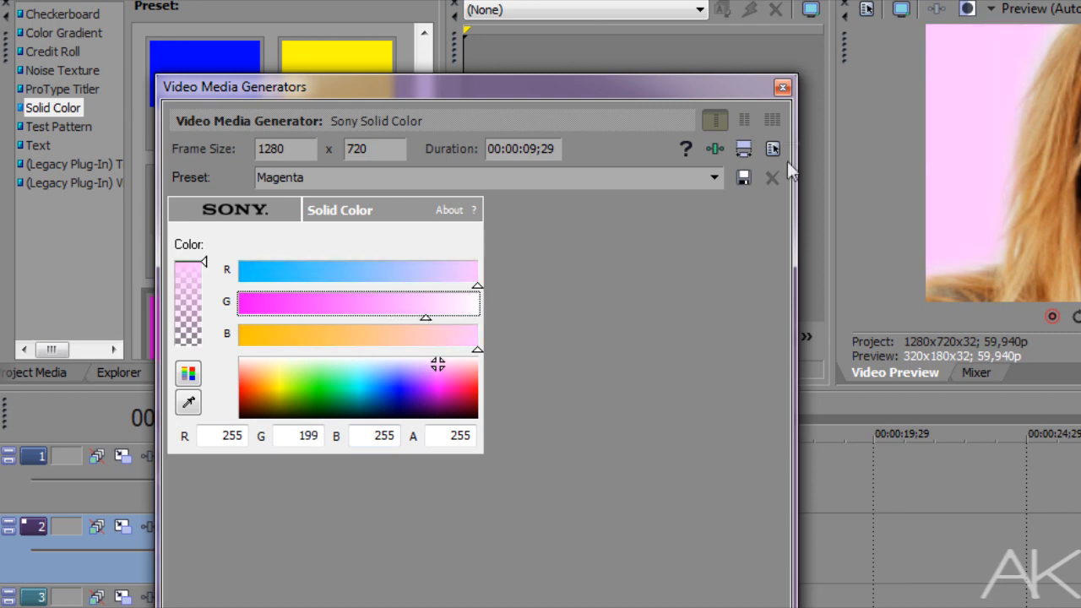
pyautogui.click(781, 88)
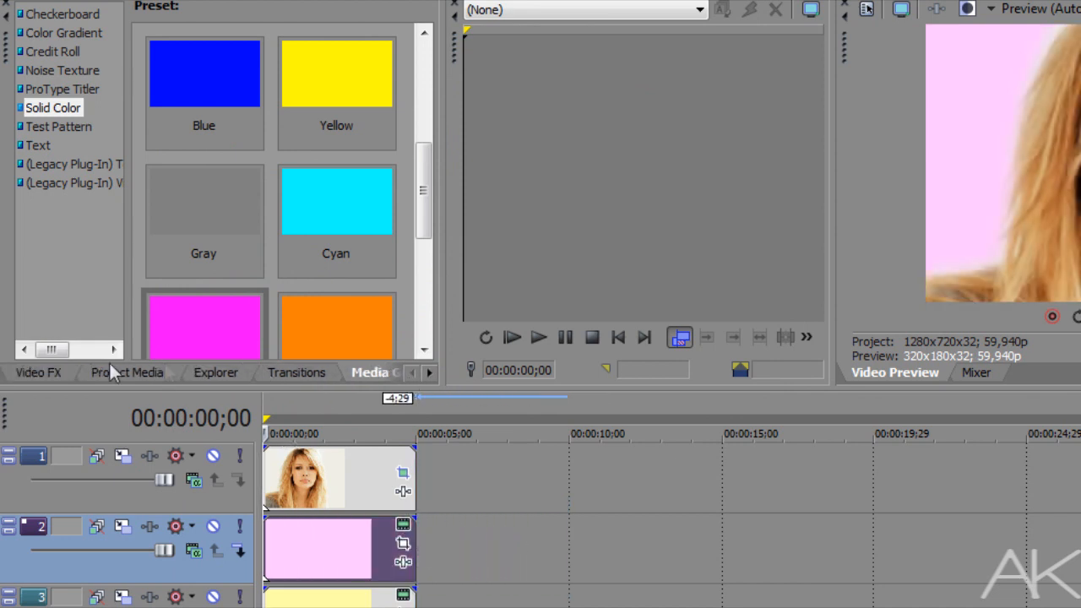
# - Apply a circular Cookie Cutter to Solid Color 8 with a starting Size of about 0.310
pyautogui.click(37, 373)
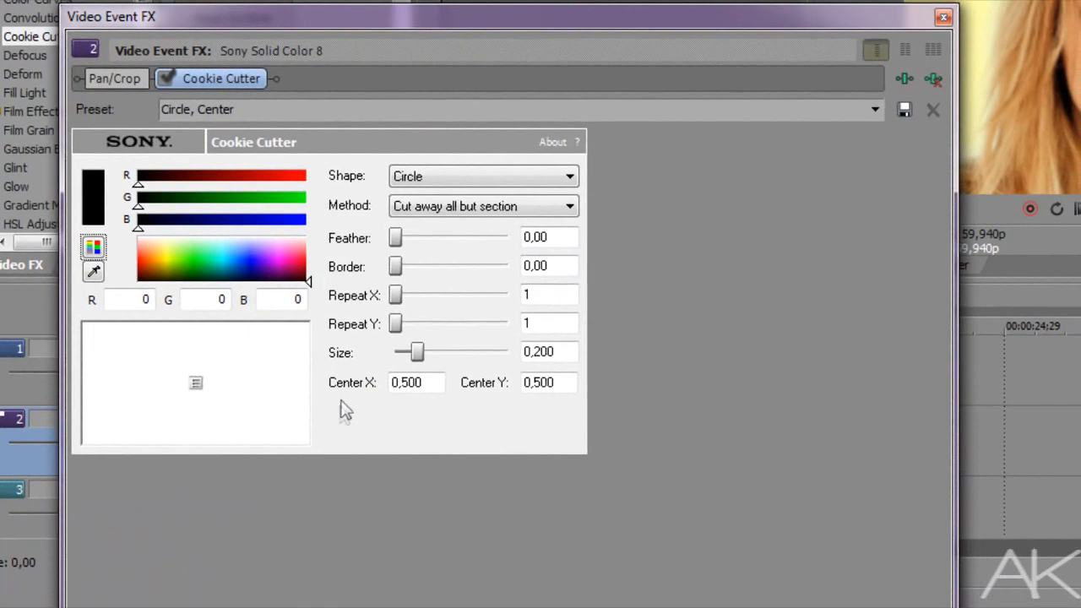
pyautogui.moveTo(416, 351); pyautogui.dragTo(426, 351)
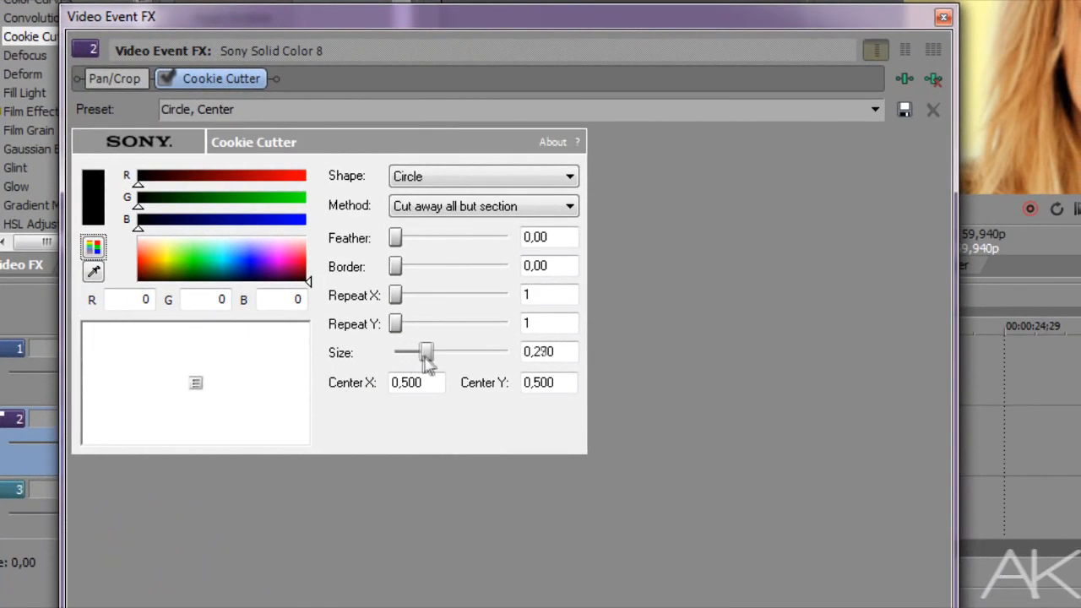
pyautogui.moveTo(426, 353); pyautogui.dragTo(439, 353)
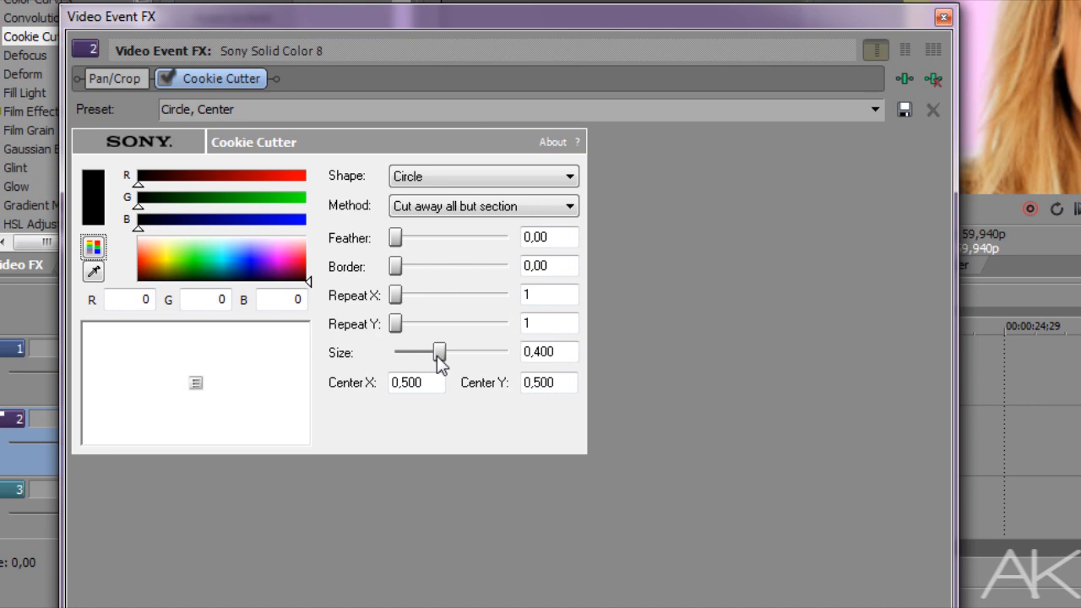
pyautogui.moveTo(439, 353); pyautogui.dragTo(429, 353)
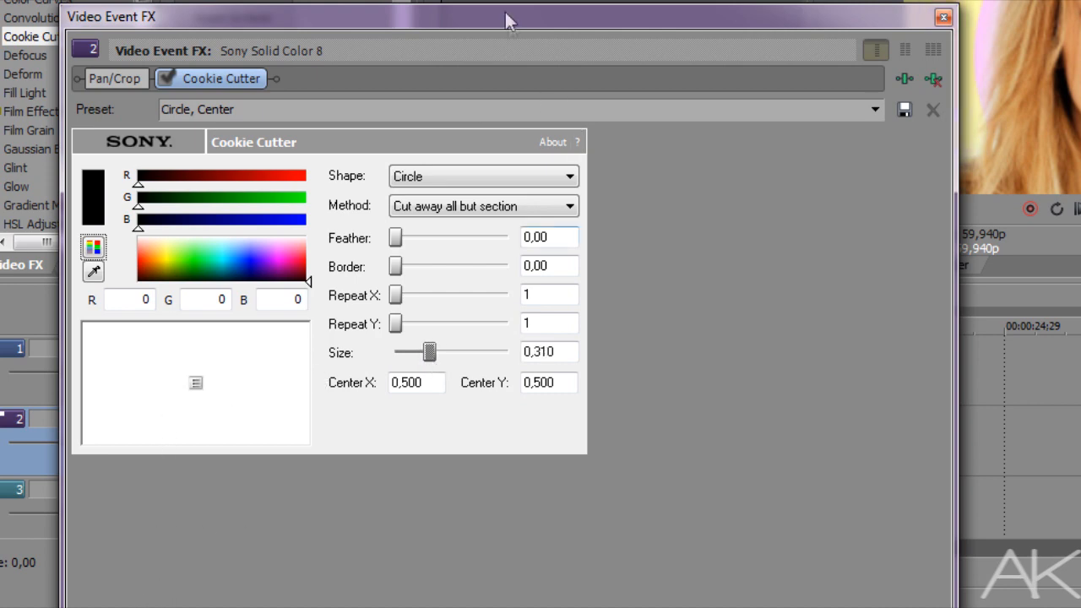
pyautogui.moveTo(506, 19); pyautogui.dragTo(503, 64)
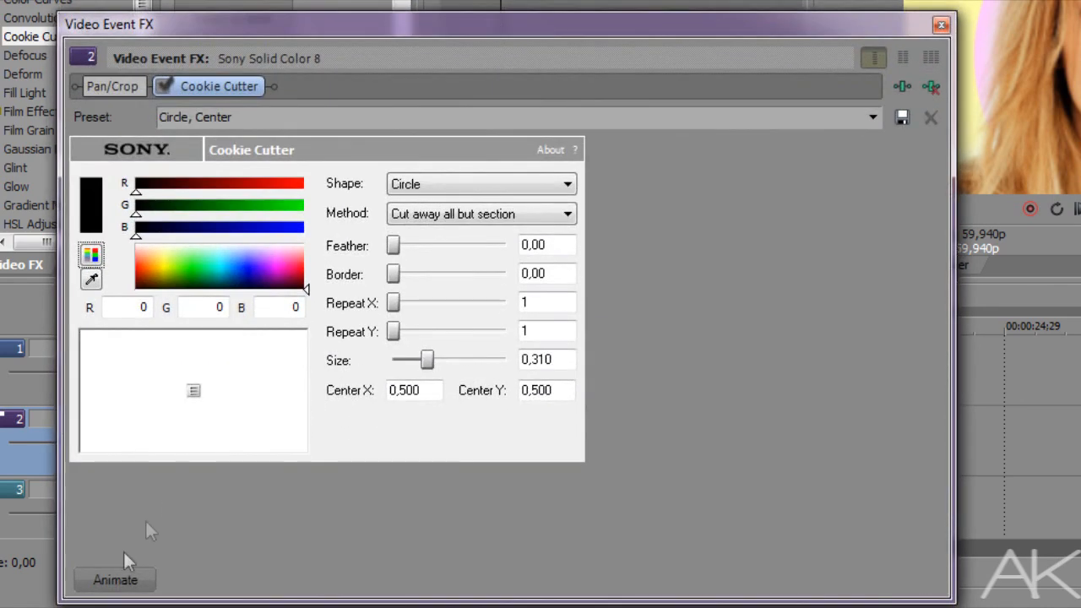
# - Keyframe the Solid Color 8 cutout so its Size reaches 0.410 at the clip's end
pyautogui.click(115, 579)
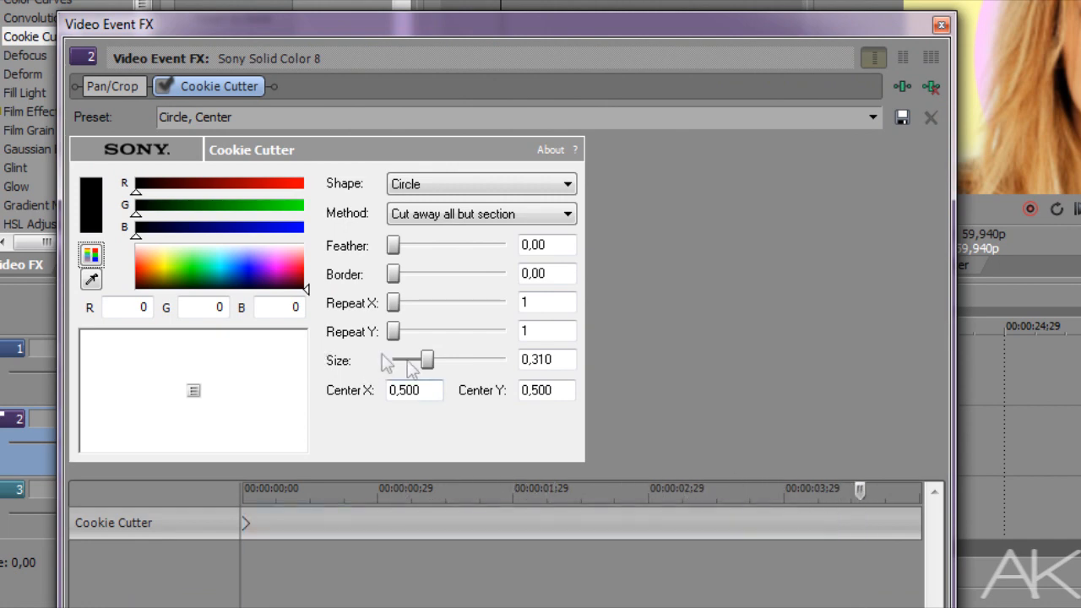
pyautogui.moveTo(412, 359); pyautogui.dragTo(432, 359)
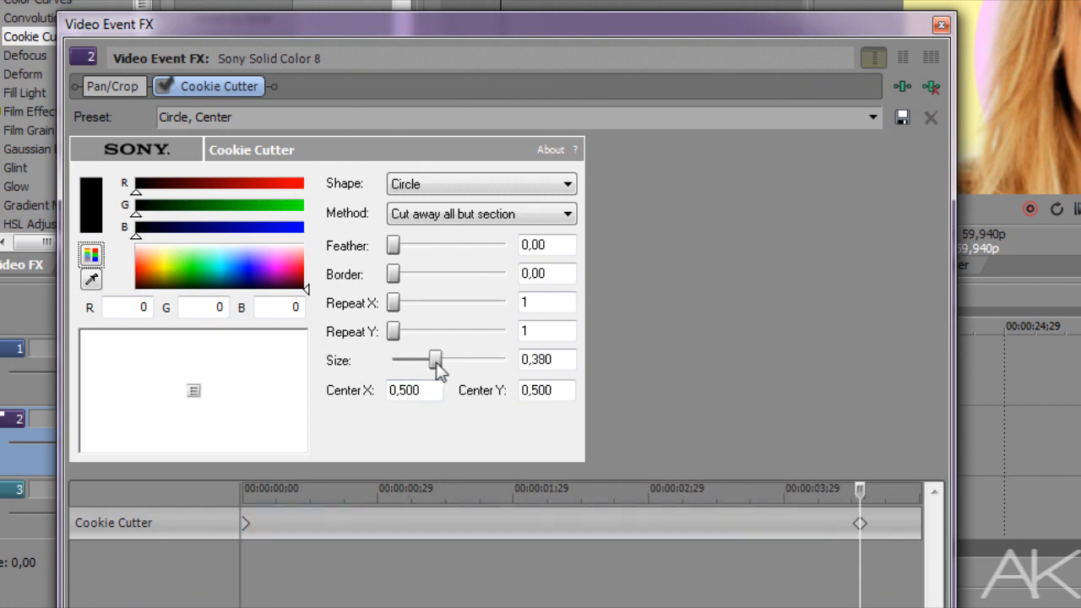
pyautogui.moveTo(435, 358); pyautogui.dragTo(414, 358)
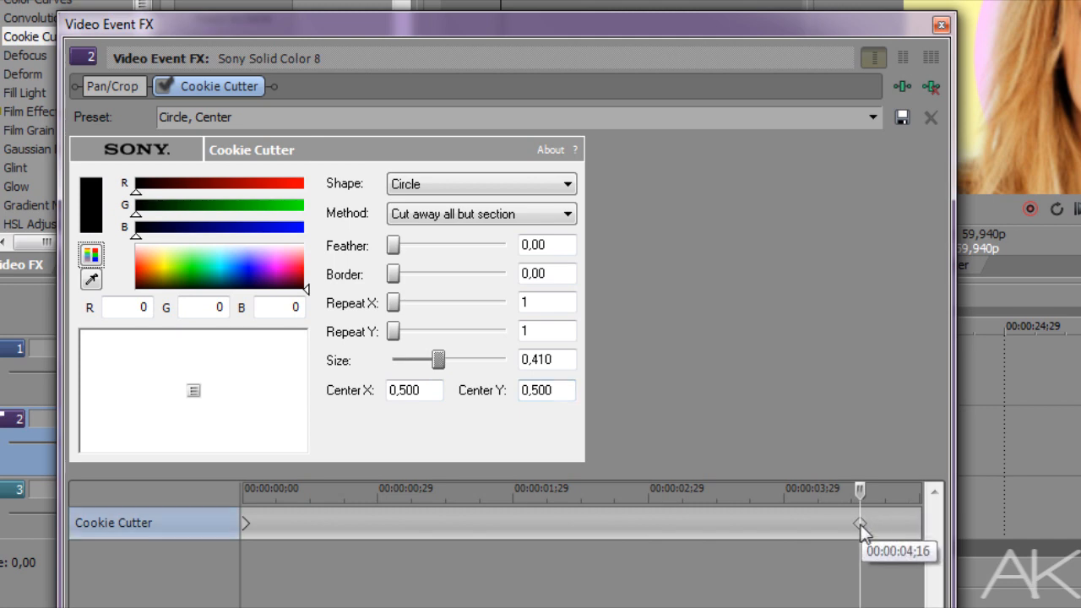
pyautogui.click(939, 23)
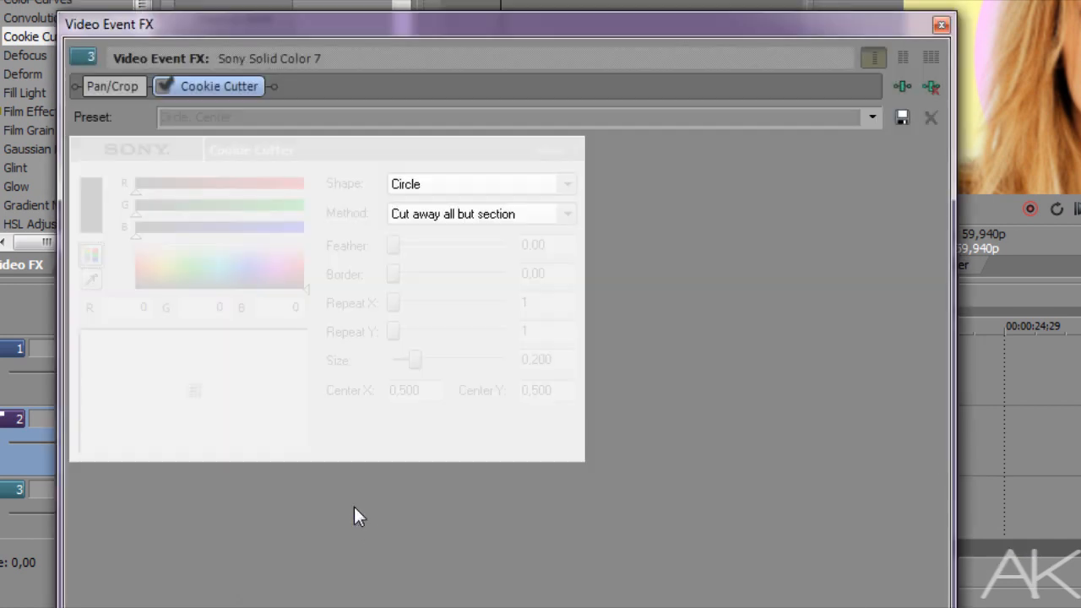
# - Keyframe Solid Color 7's Cookie Cutter from Size 0.030 up to 0.450 at the clip end
pyautogui.moveTo(414, 358); pyautogui.dragTo(426, 359)
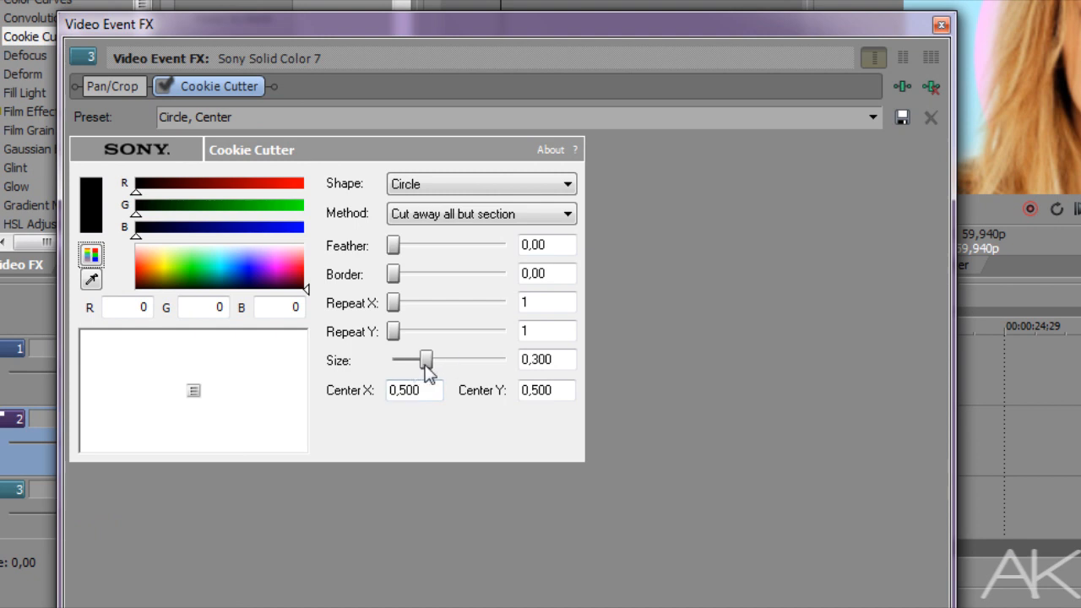
pyautogui.moveTo(425, 358); pyautogui.dragTo(397, 358)
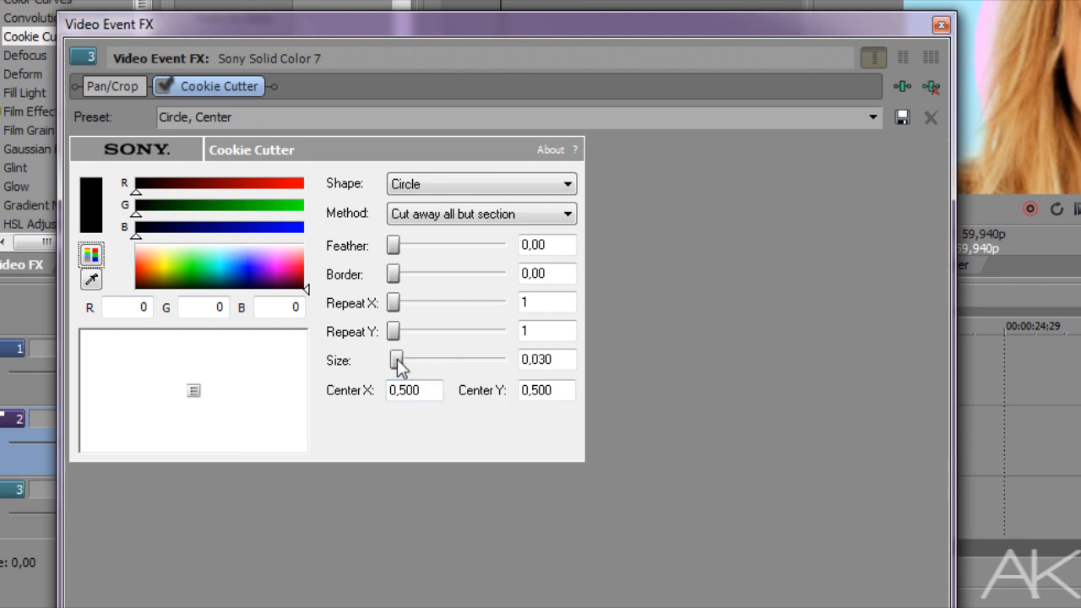
pyautogui.moveTo(397, 359); pyautogui.dragTo(443, 359)
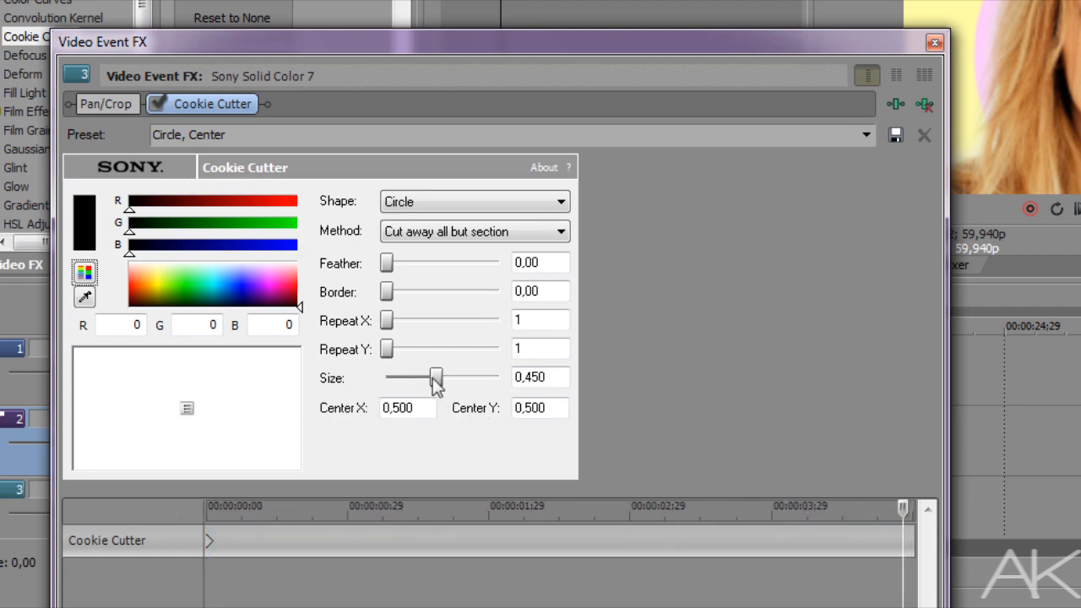
pyautogui.moveTo(435, 379); pyautogui.dragTo(419, 379)
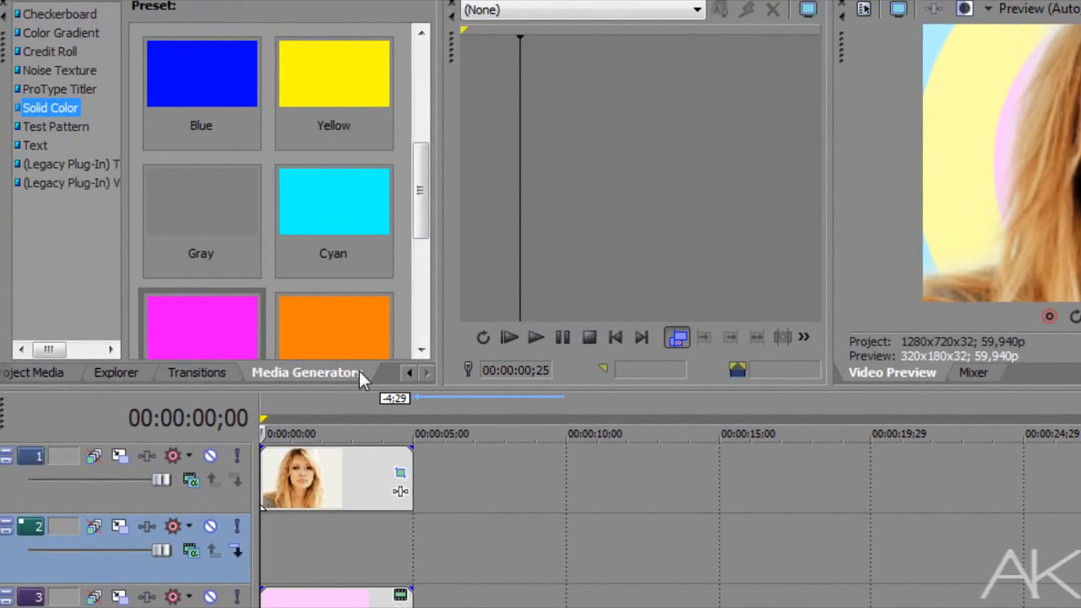
# - Add default text 'YEAH' to track 2, scaled up with tightened letter tracking
pyautogui.click(35, 146)
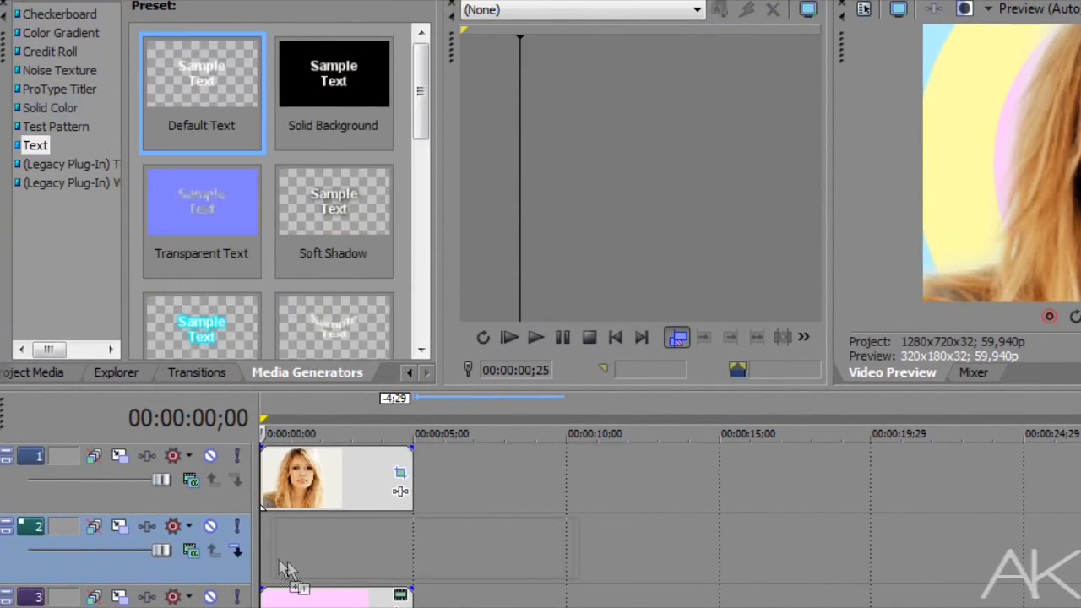
pyautogui.doubleClick(201, 93)
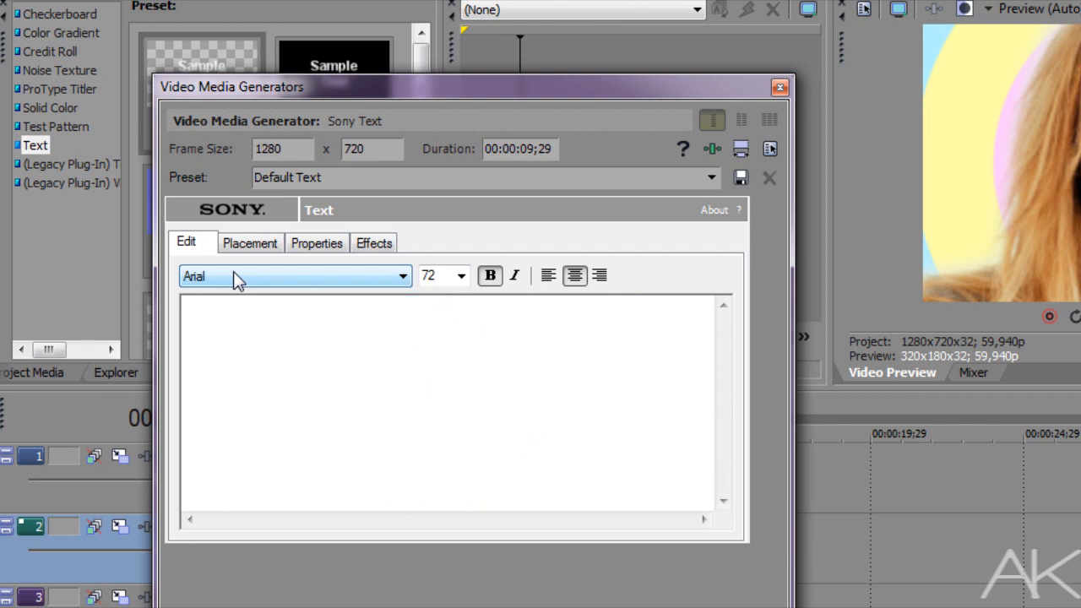
pyautogui.write('YEAH')
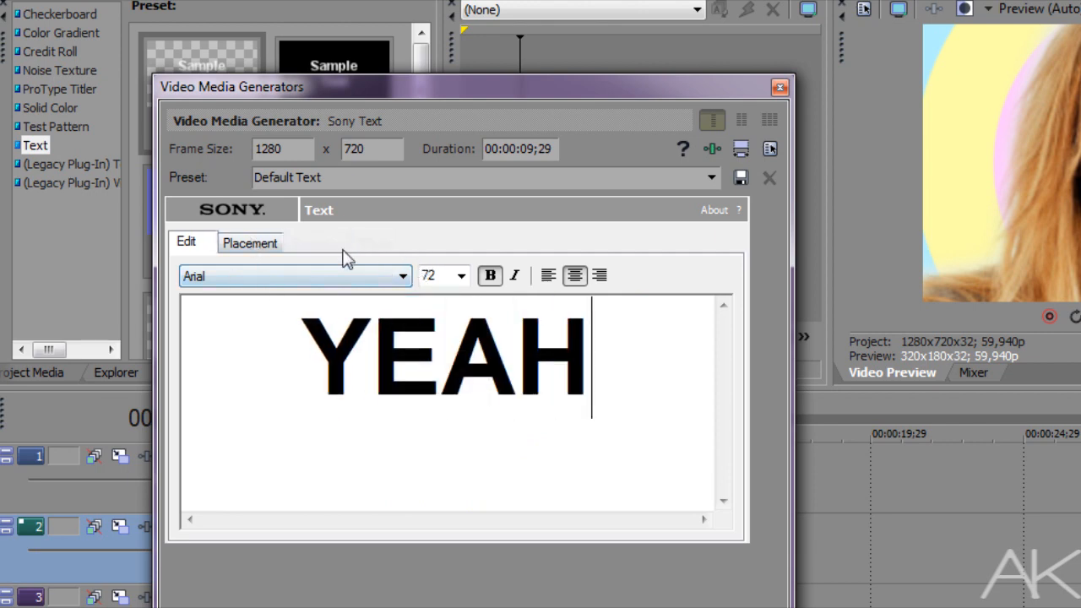
pyautogui.click(317, 243)
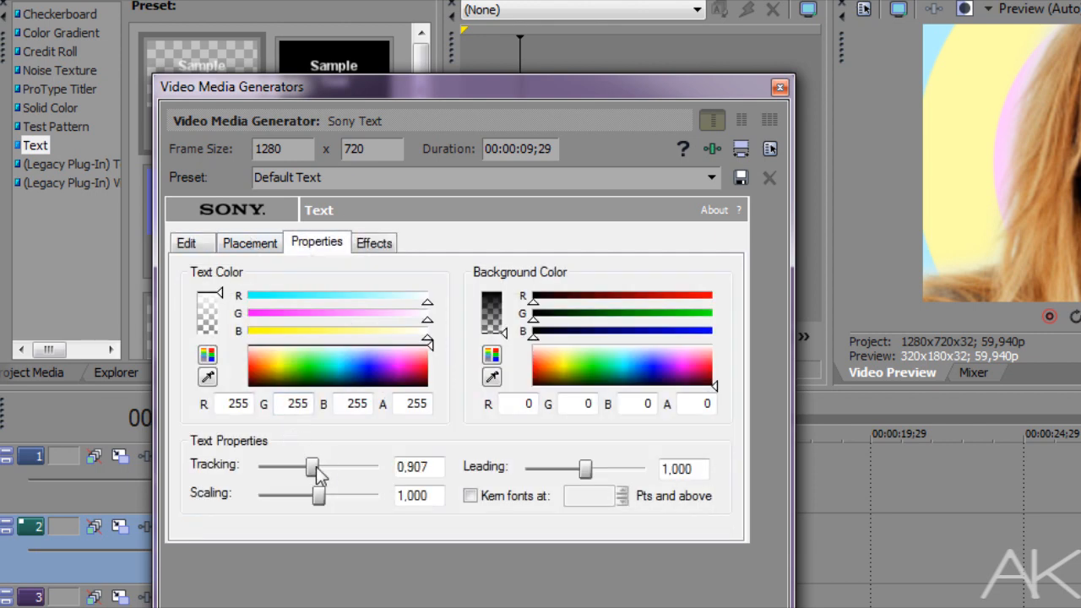
pyautogui.moveTo(318, 497); pyautogui.dragTo(335, 497)
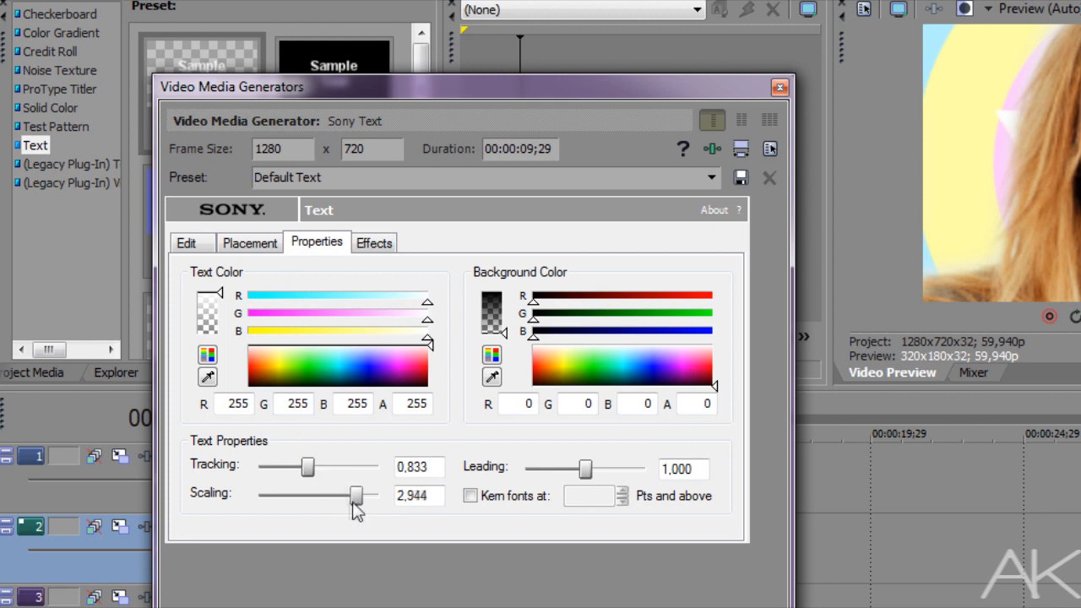
pyautogui.moveTo(334, 497); pyautogui.dragTo(368, 496)
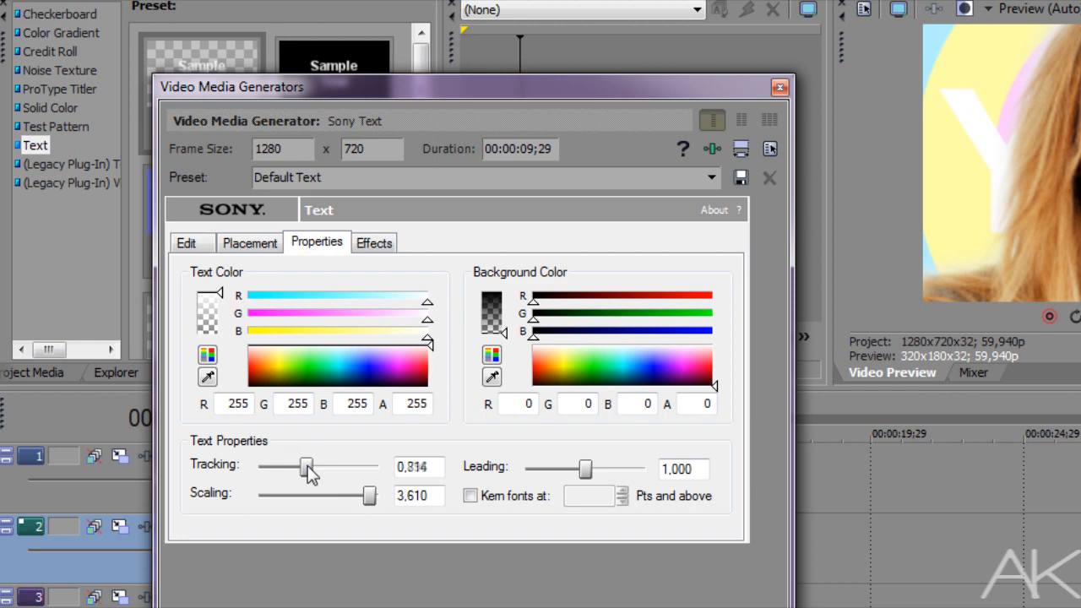
# - Enable Draw Outline with a slightly softened edge and set the text fill alpha to 0
pyautogui.click(373, 243)
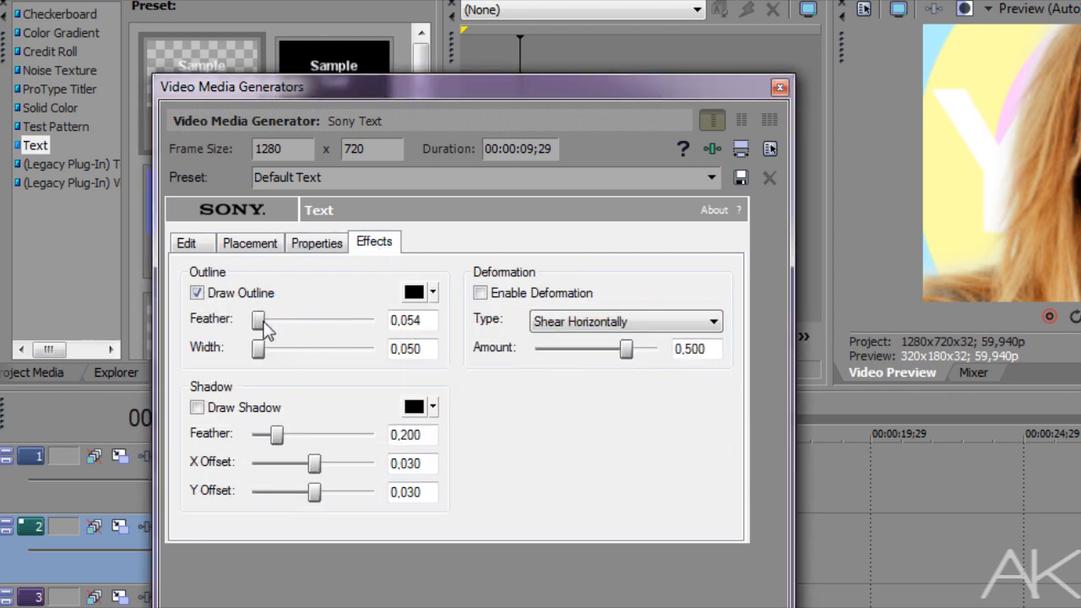
pyautogui.moveTo(259, 321); pyautogui.dragTo(265, 321)
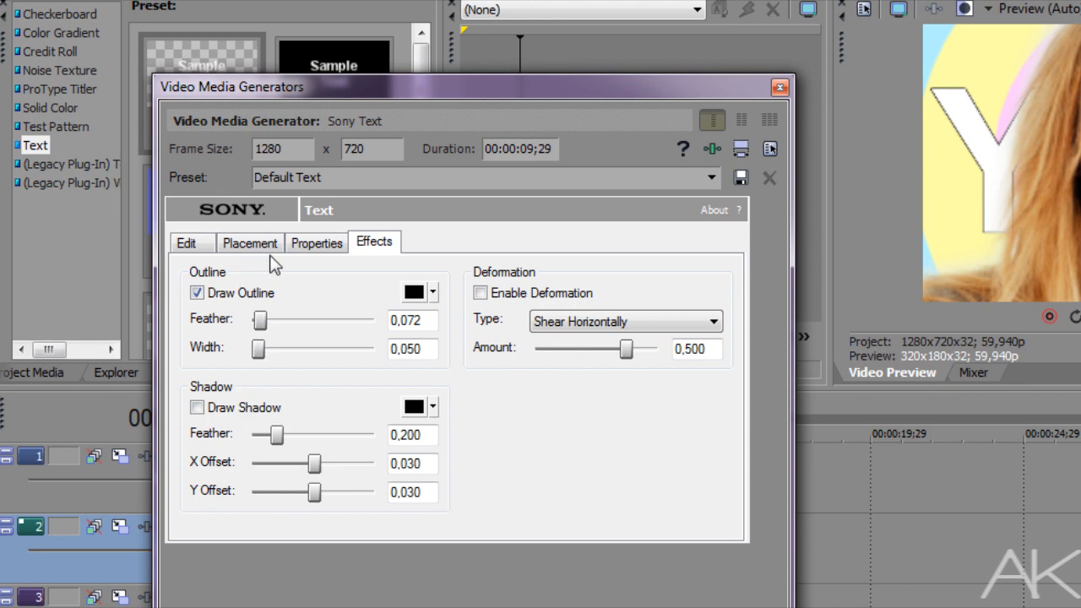
pyautogui.click(317, 243)
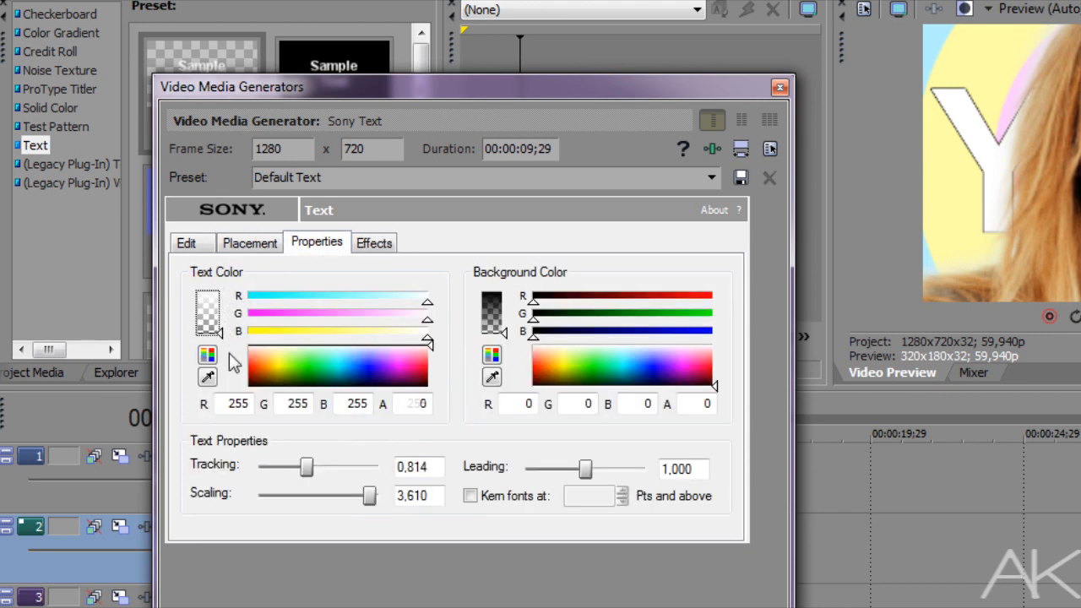
pyautogui.click(777, 88)
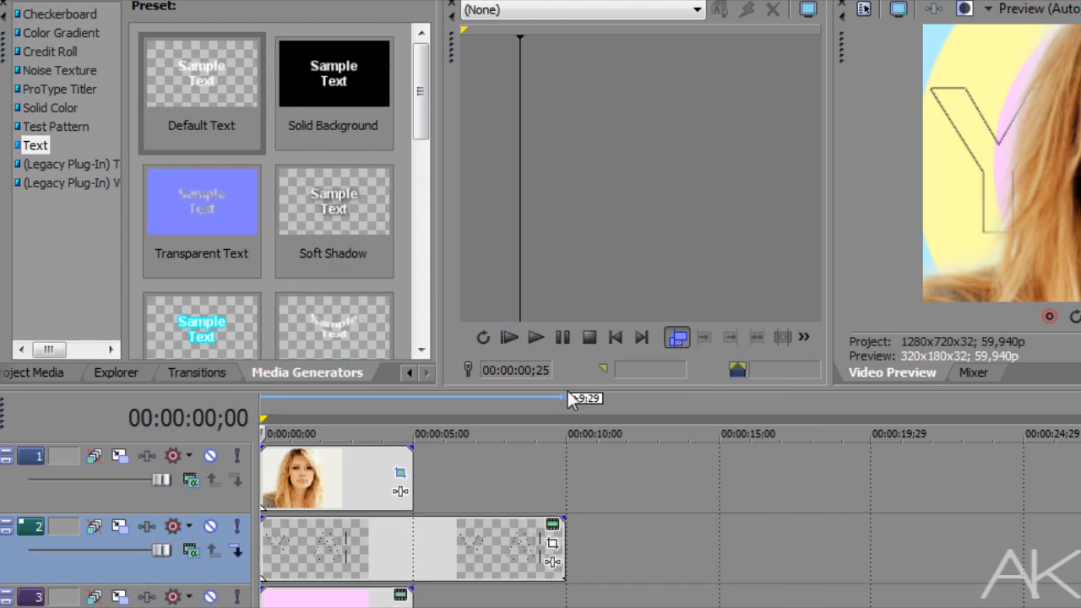